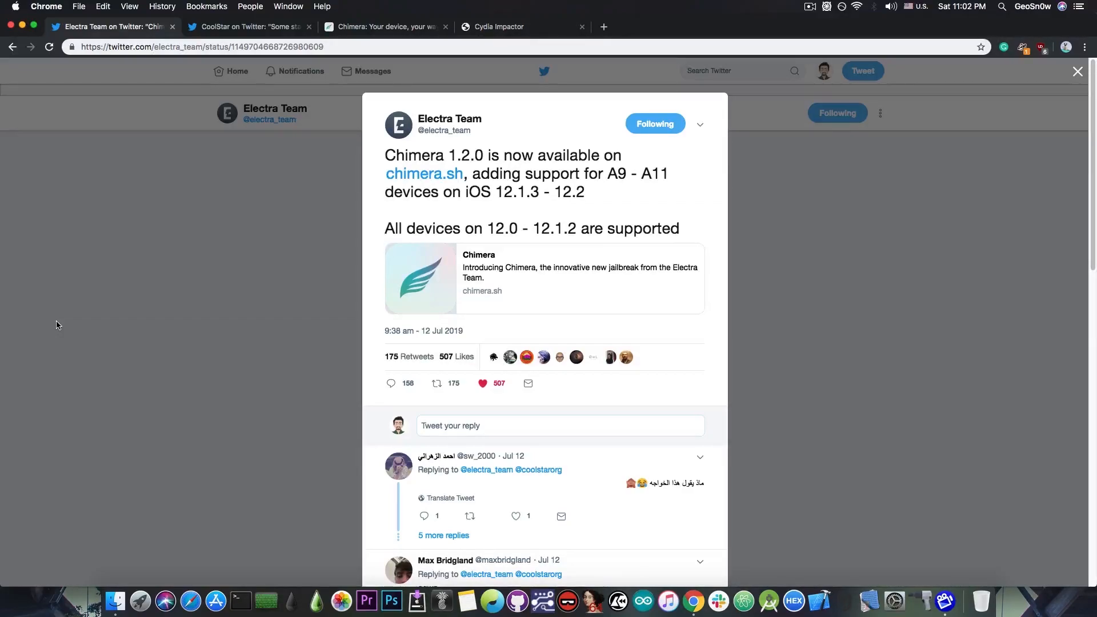
pyautogui.moveTo(488, 238)
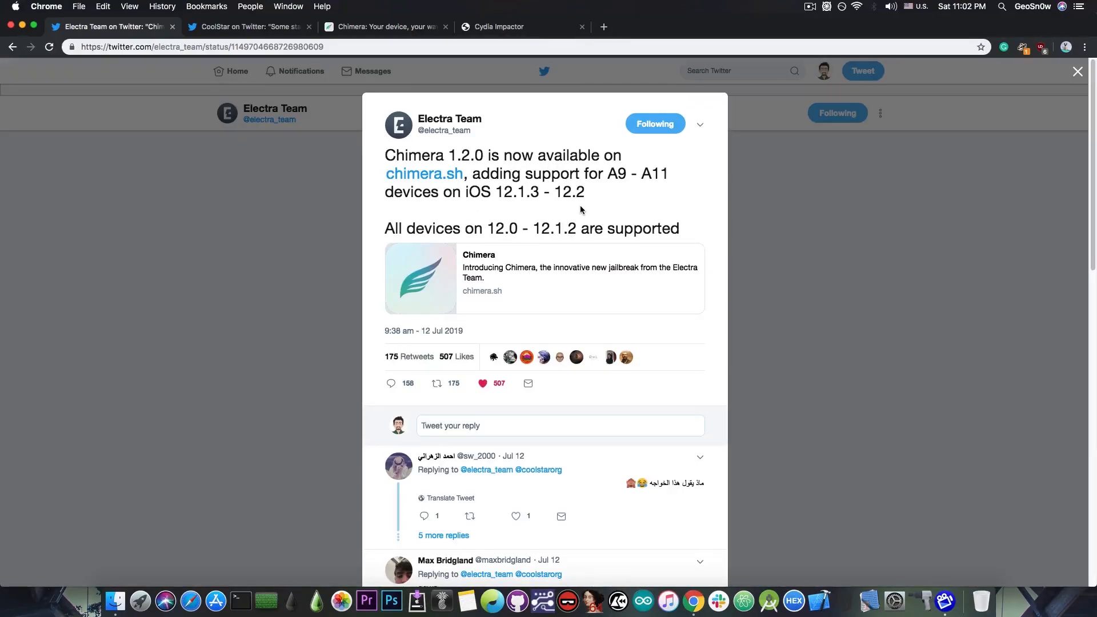
pyautogui.moveTo(536, 238)
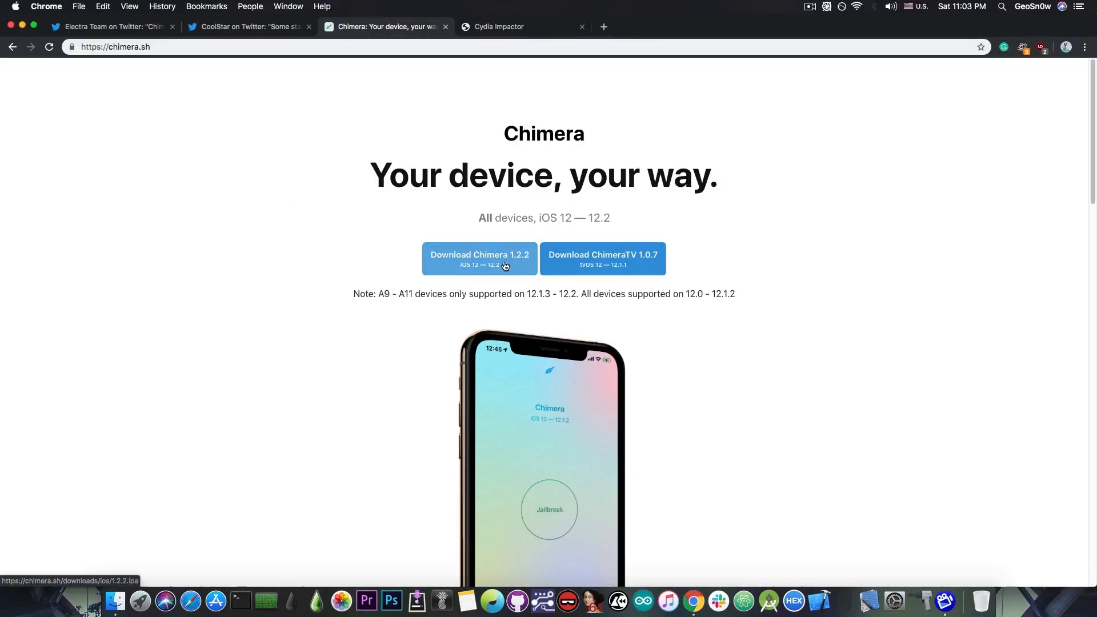
pyautogui.scroll(-3)
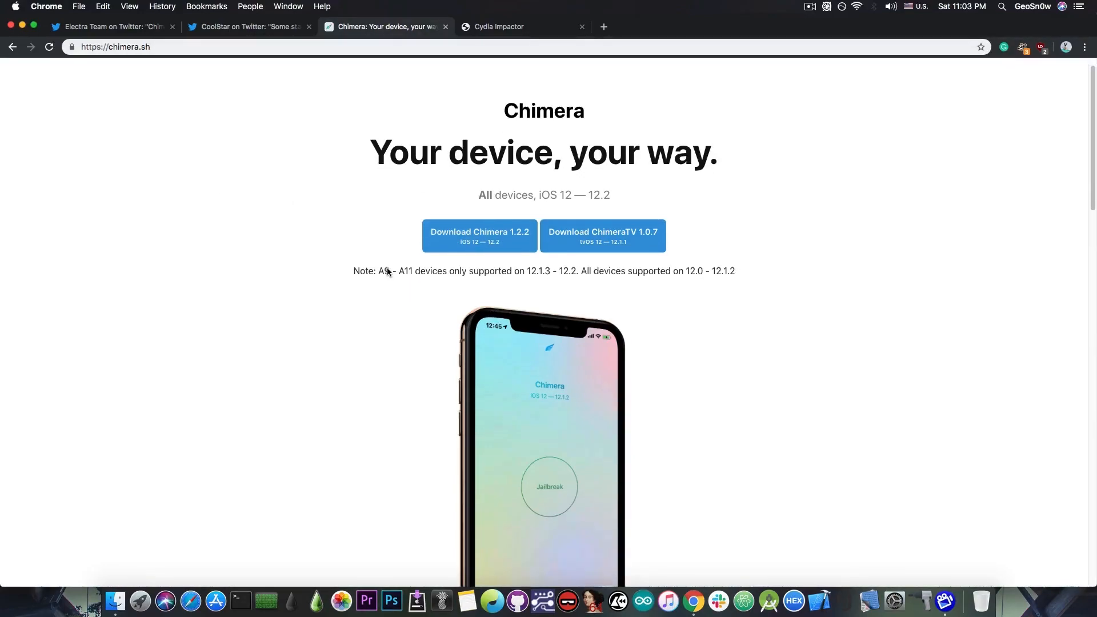
pyautogui.scroll(-3)
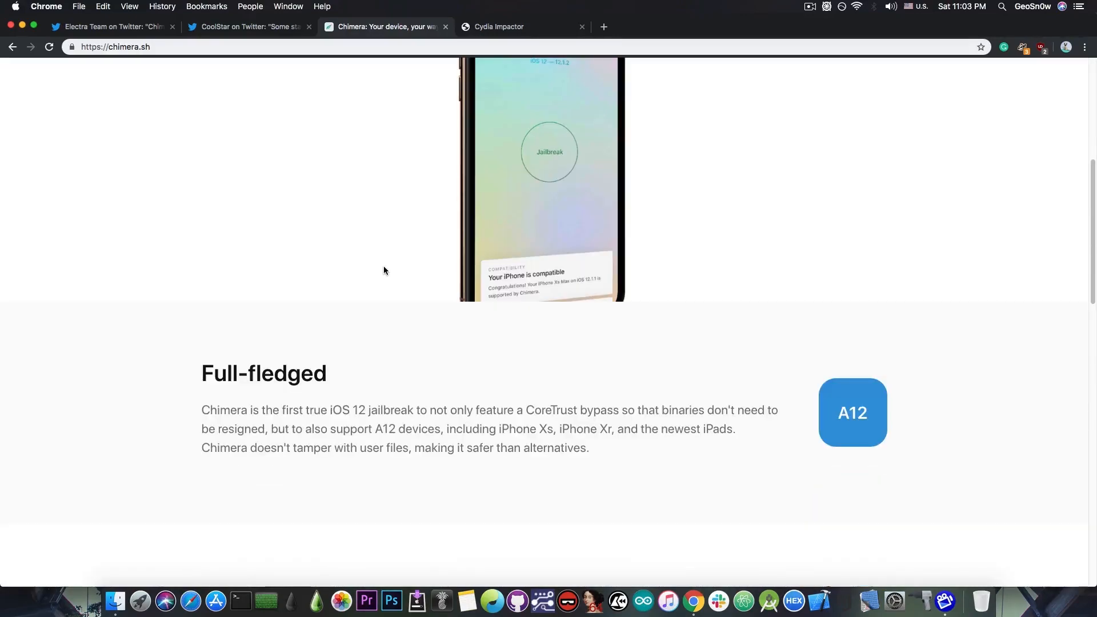
pyautogui.scroll(-3)
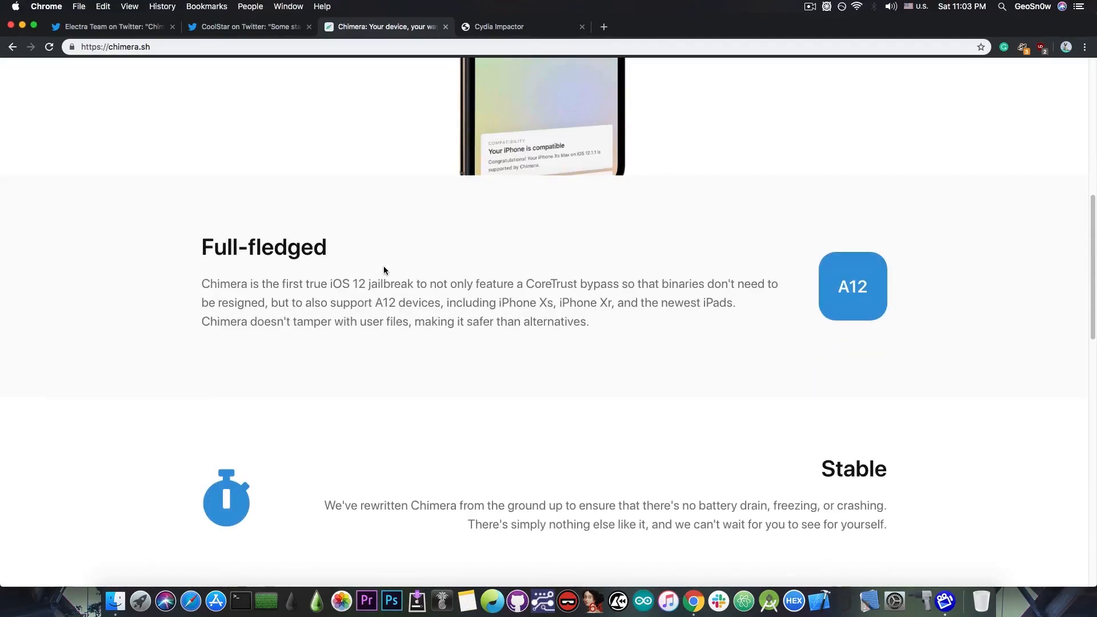
pyautogui.scroll(3)
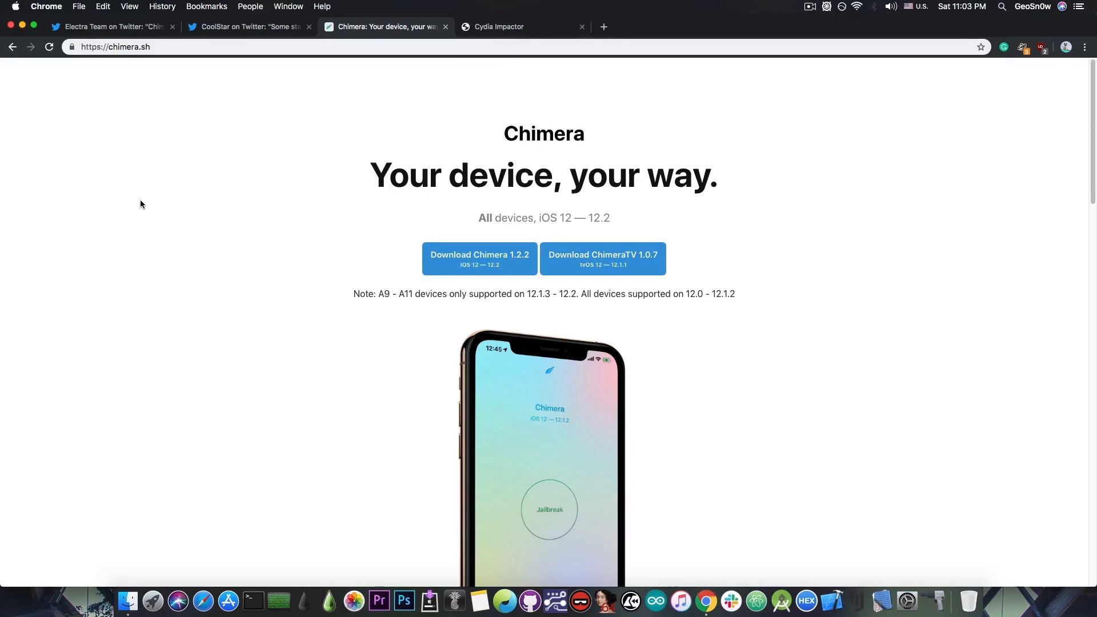
pyautogui.scroll(-3)
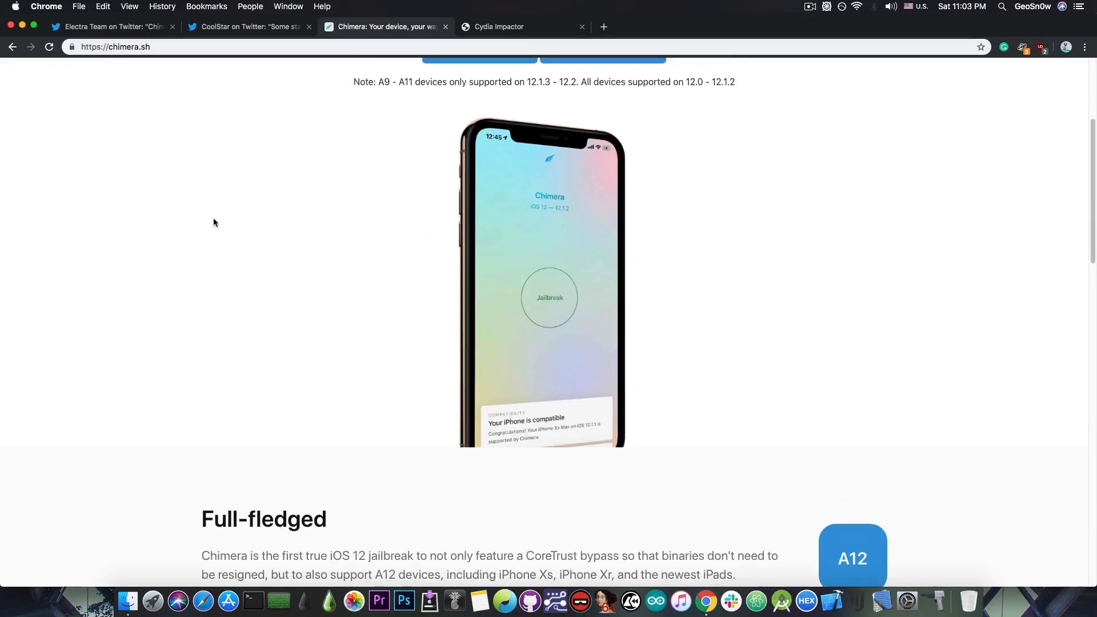
pyautogui.scroll(3)
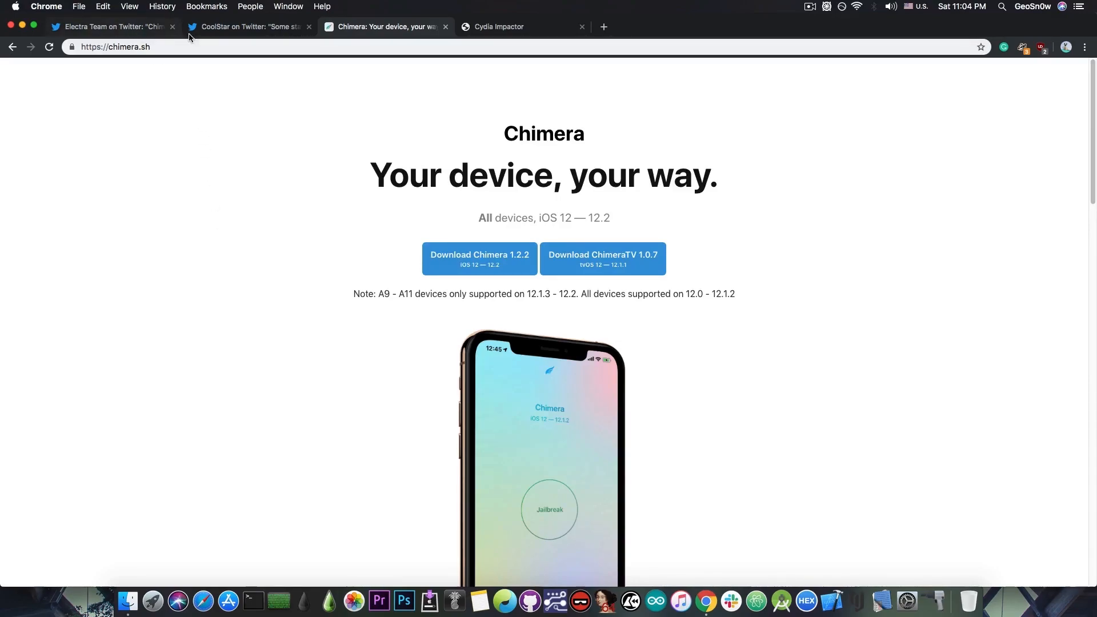
pyautogui.click(249, 27)
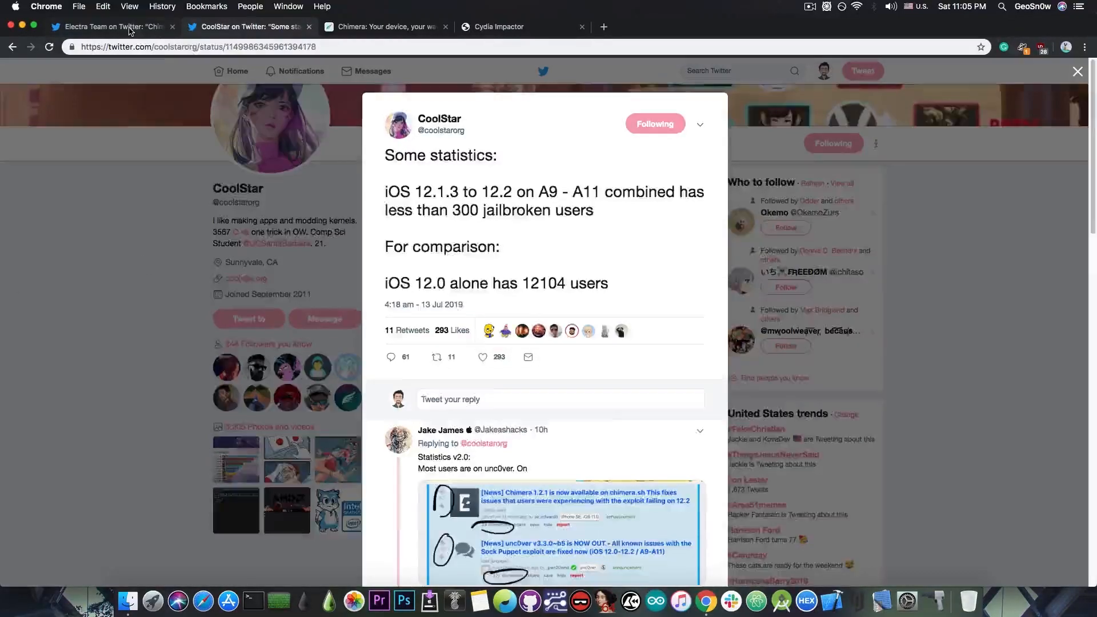
# Return to the chimera.sh download page, then minimize Chrome to show the desktop
pyautogui.click(112, 27)
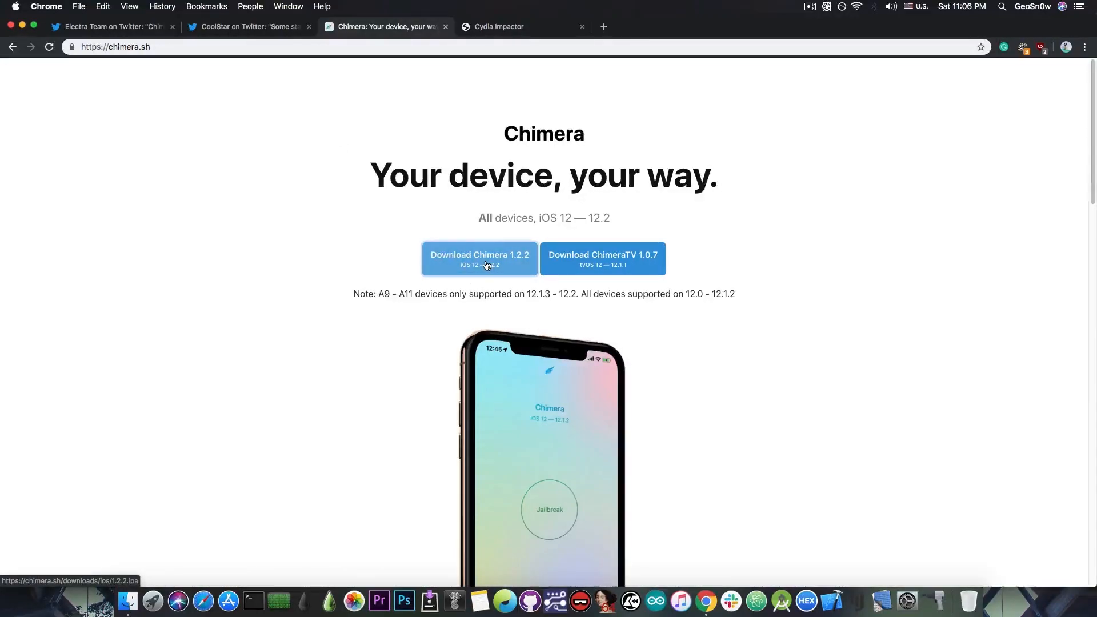
pyautogui.moveTo(478, 10)
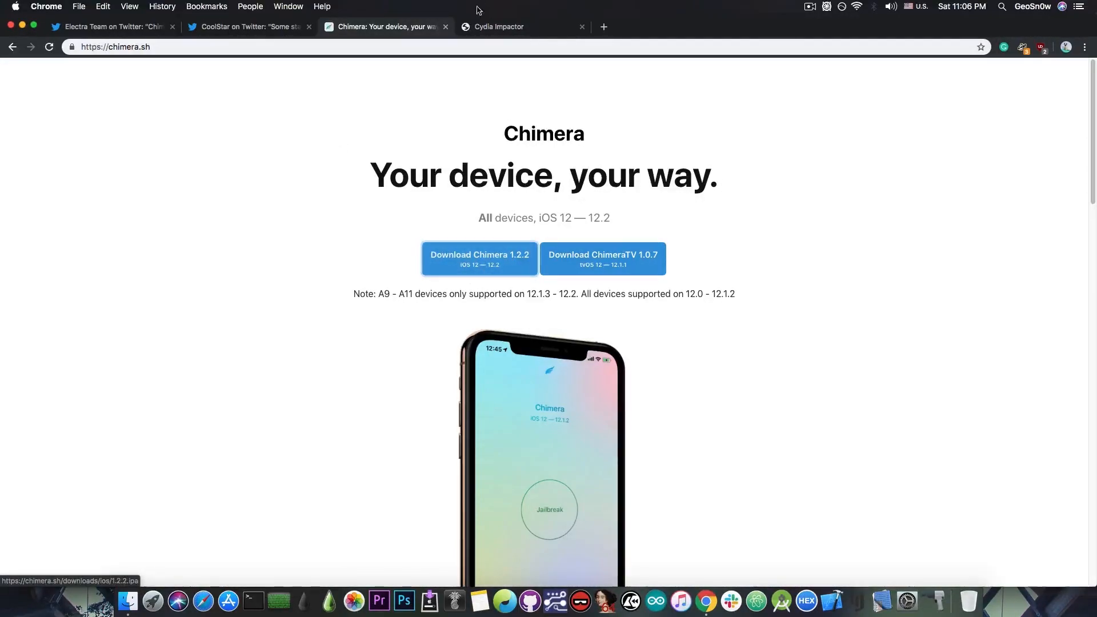
pyautogui.click(499, 27)
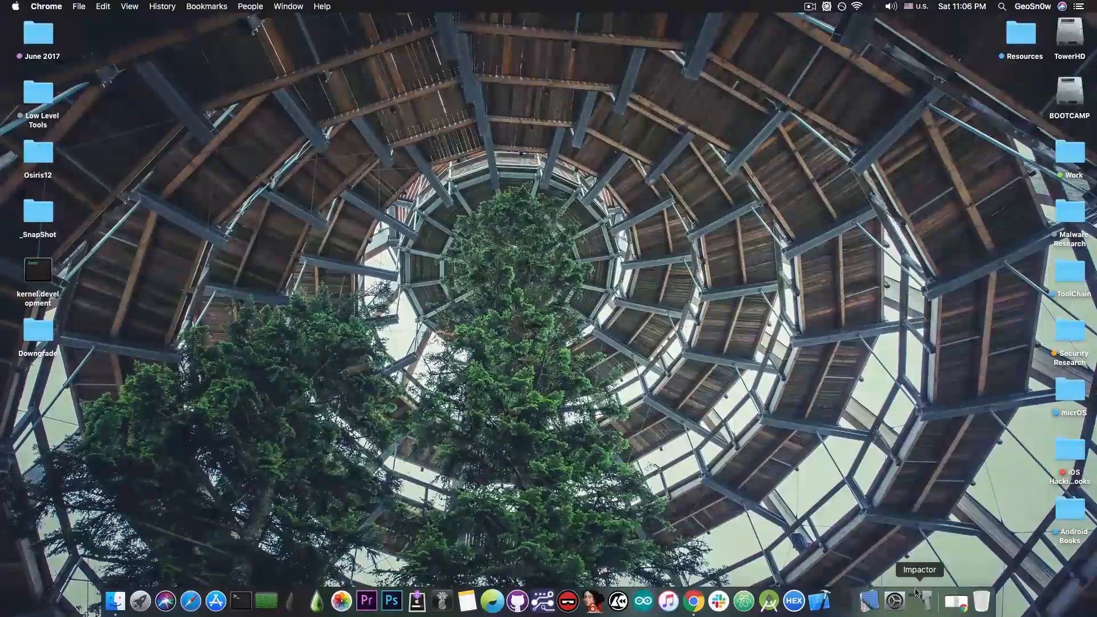
# Reopen Chrome on the Cydia Impactor site and chimera.sh tab, then launch Cydia Impactor
pyautogui.click(917, 600)
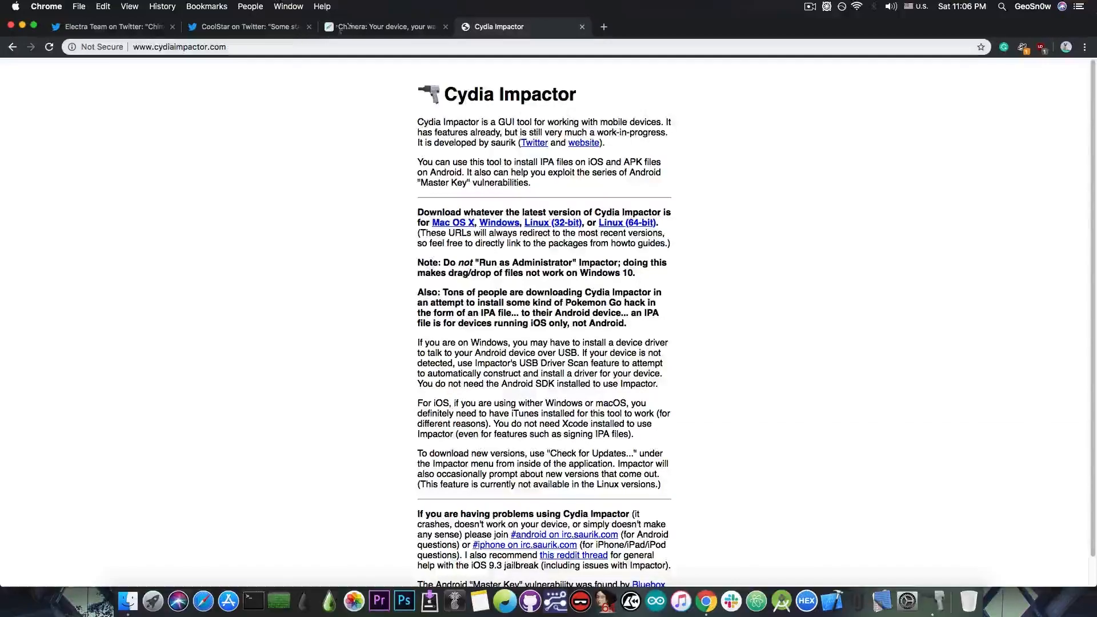
pyautogui.click(383, 27)
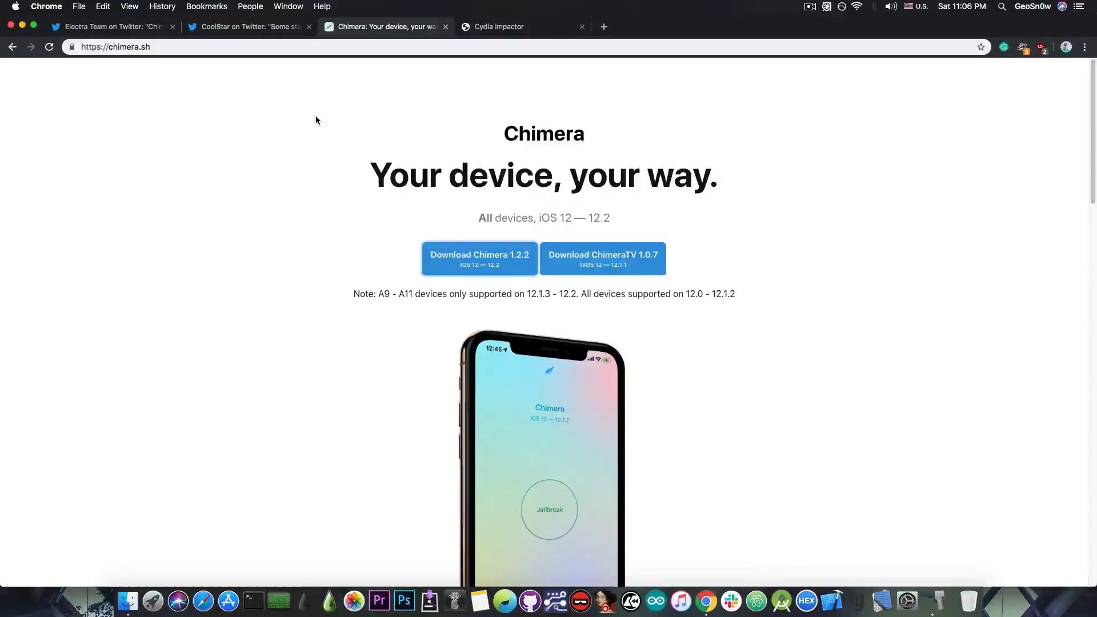
pyautogui.moveTo(84, 12)
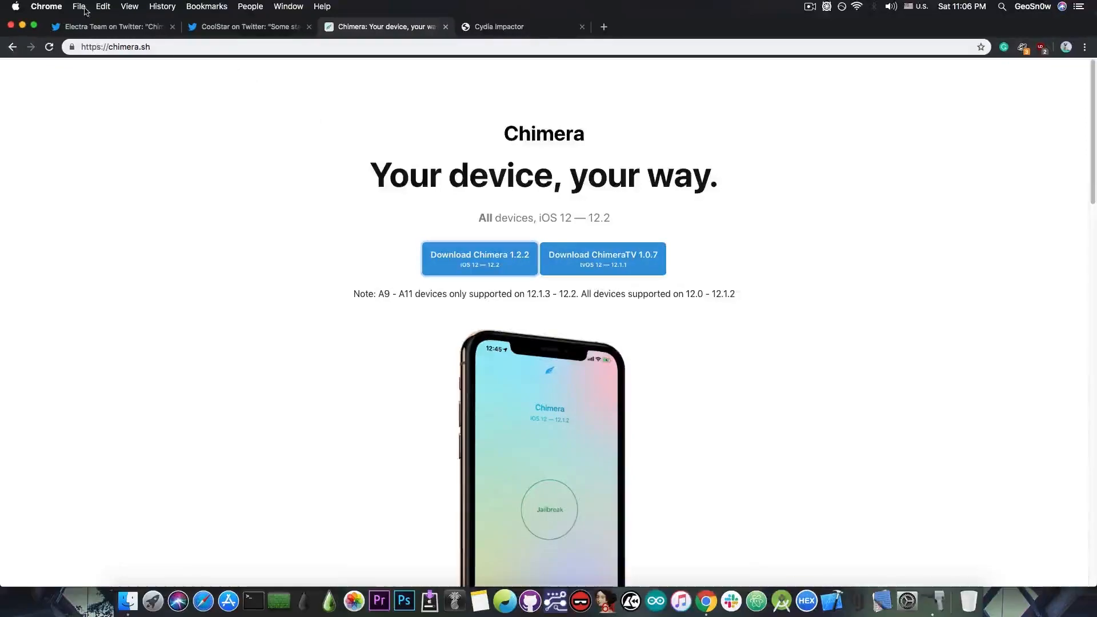
pyautogui.click(112, 27)
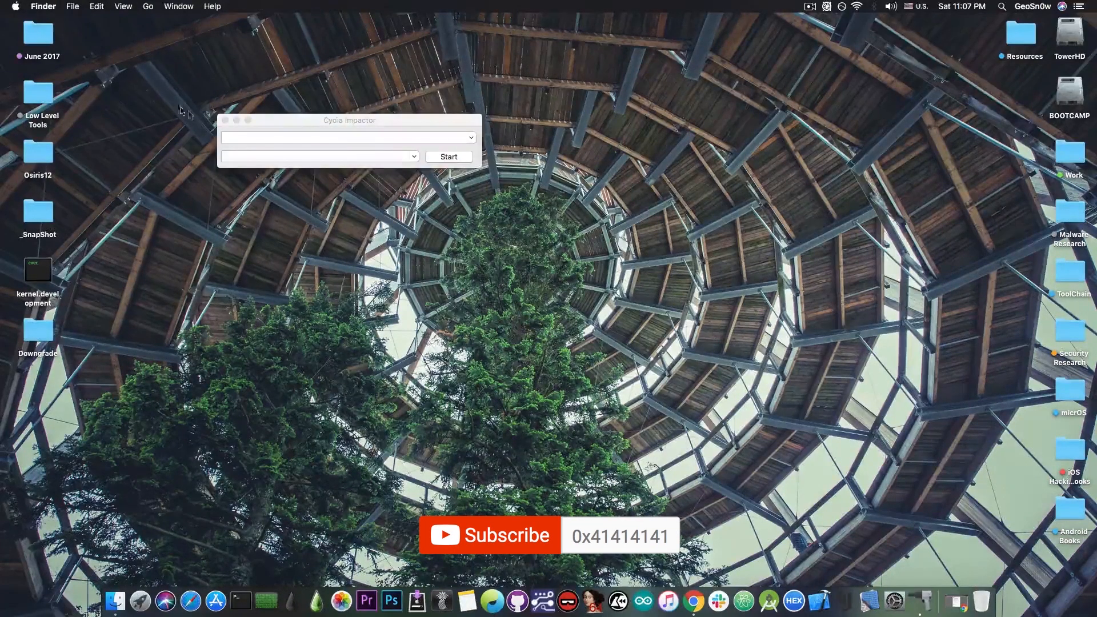
pyautogui.click(225, 120)
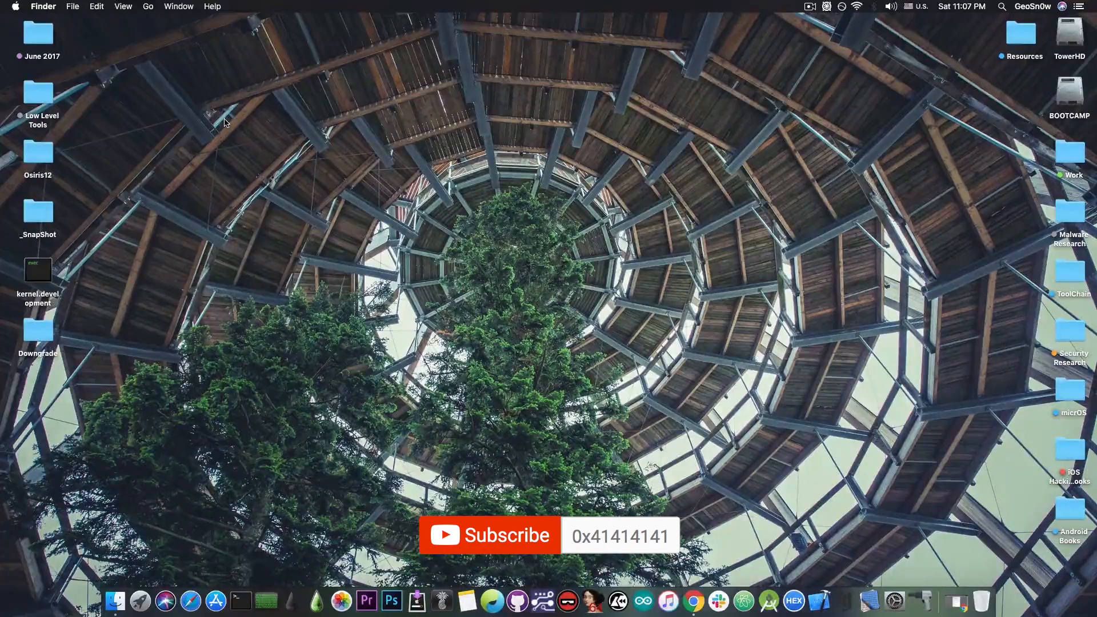